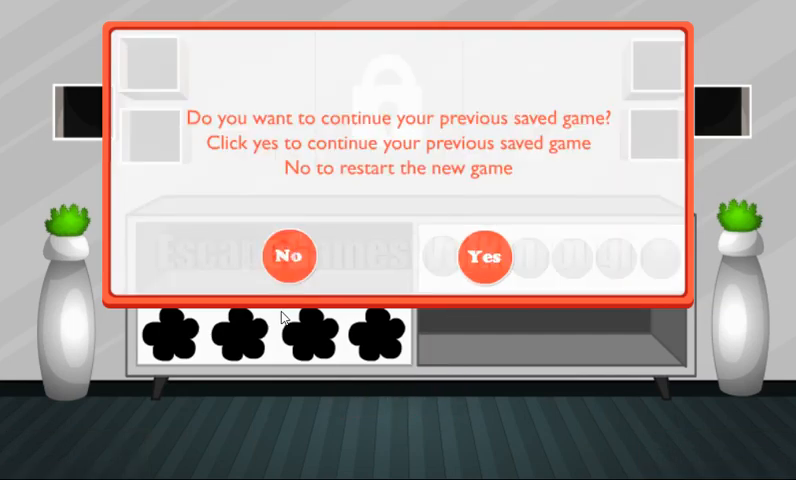
Answer the saved-game prompt to begin playing in the first room
{"action": "left_click", "coordinate": [484, 256]}
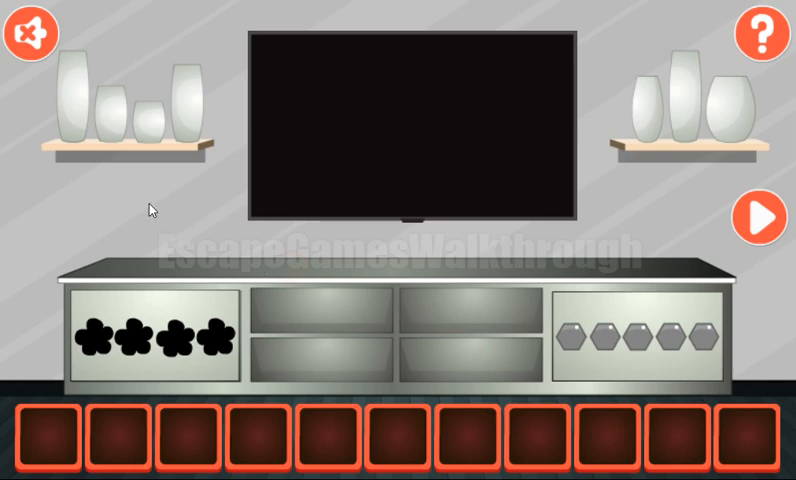
{"action": "mouse_move", "coordinate": [196, 156]}
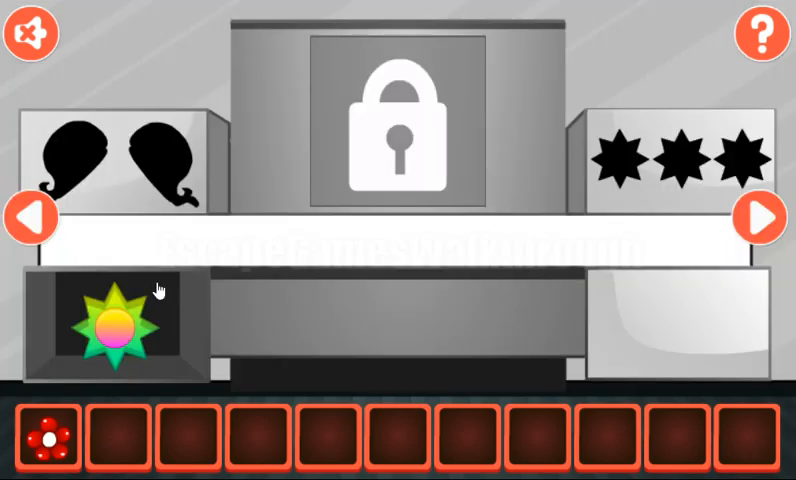
Collect the colourful star, then slide the tiles until the bunny picture is complete
{"action": "left_click", "coordinate": [112, 328]}
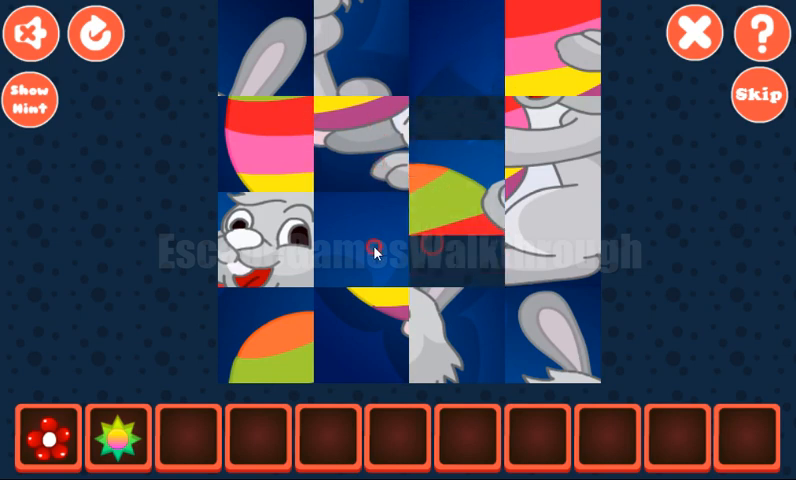
{"action": "left_click", "coordinate": [28, 100]}
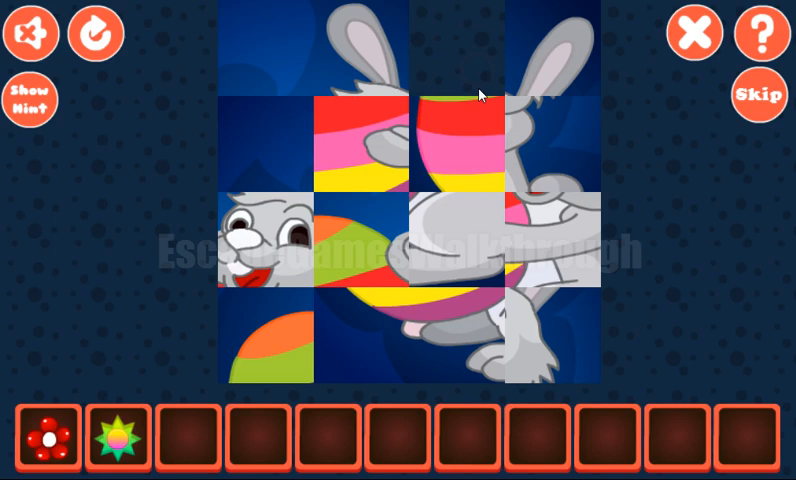
{"action": "left_click", "coordinate": [30, 100]}
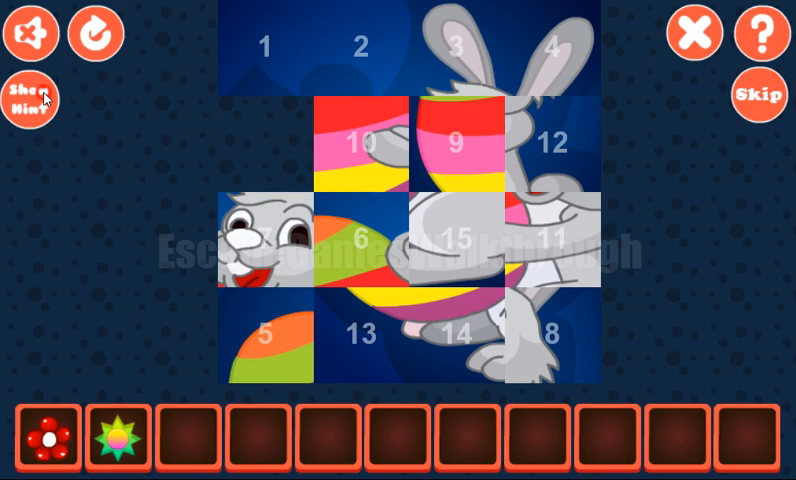
{"action": "left_click", "coordinate": [30, 100]}
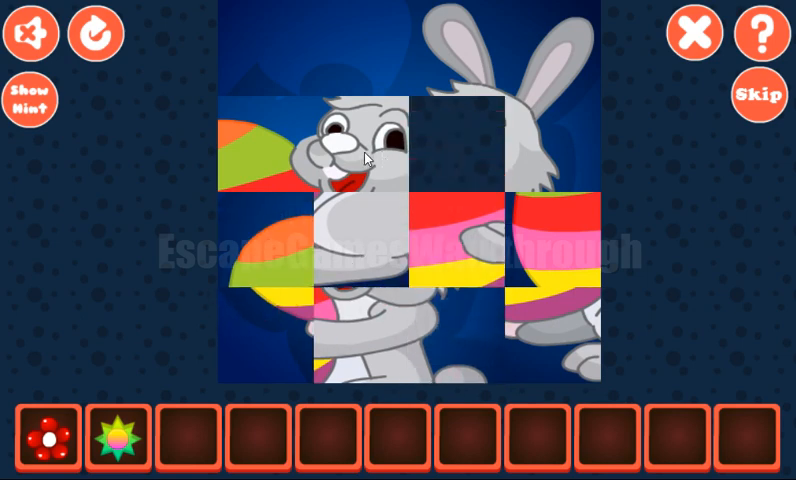
{"action": "left_click", "coordinate": [30, 100]}
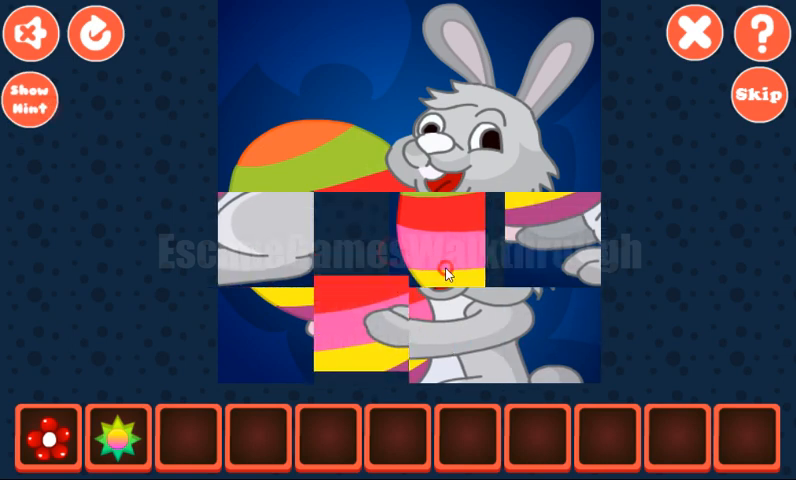
{"action": "left_click", "coordinate": [30, 100]}
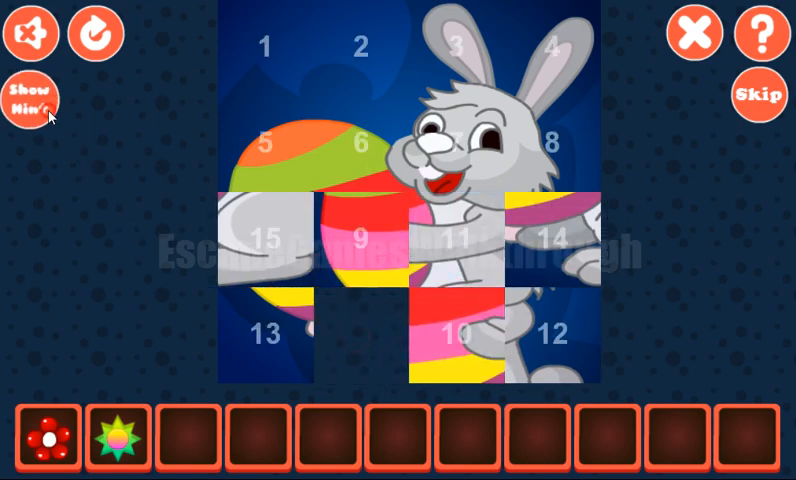
{"action": "left_click", "coordinate": [30, 98]}
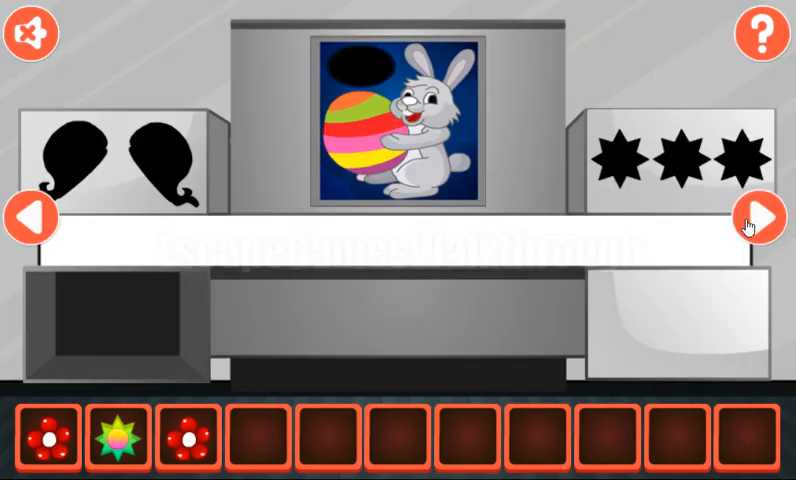
Move to the neighbouring room and match every animal card pair in the memory game
{"action": "left_click", "coordinate": [760, 216]}
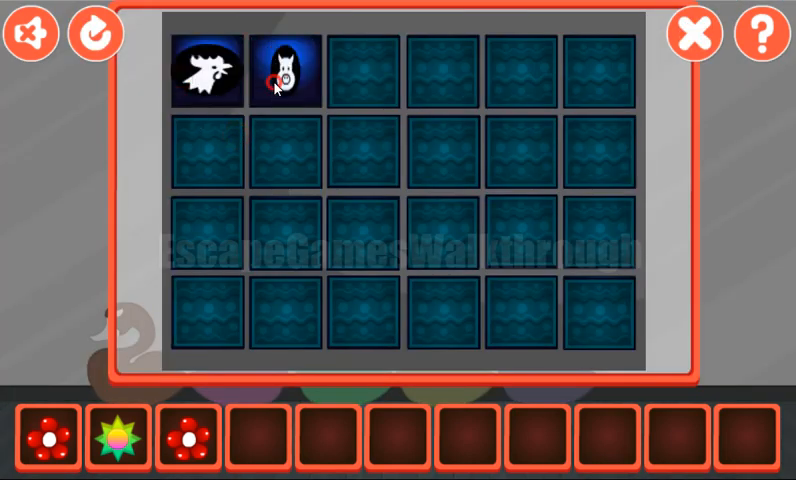
{"action": "left_click", "coordinate": [366, 70]}
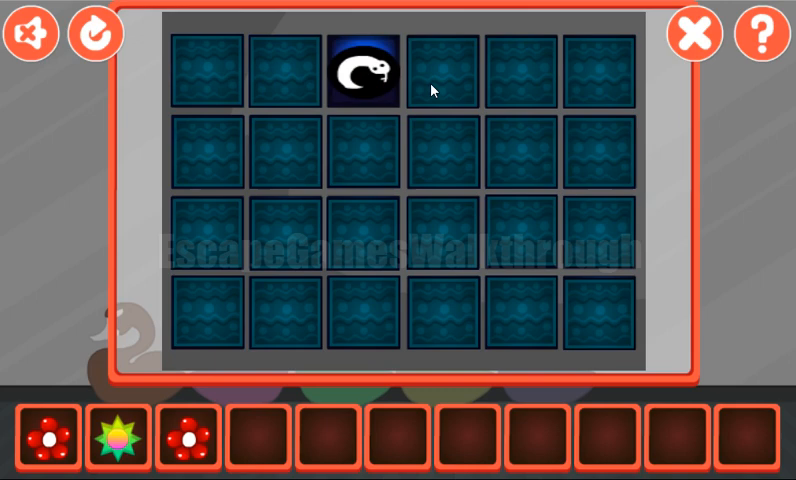
{"action": "left_click", "coordinate": [444, 70]}
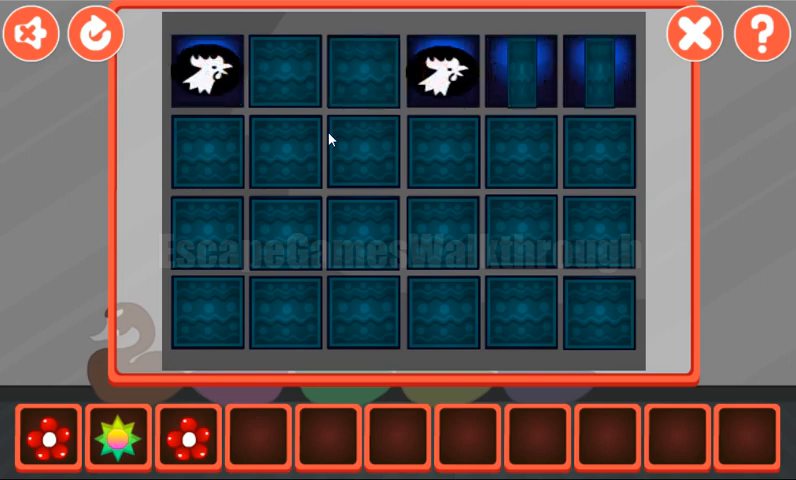
{"action": "left_click", "coordinate": [356, 160]}
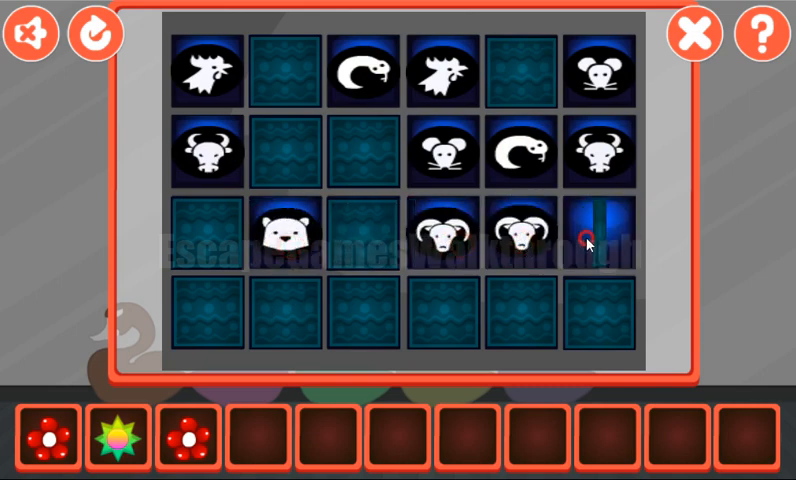
{"action": "left_click", "coordinate": [596, 232]}
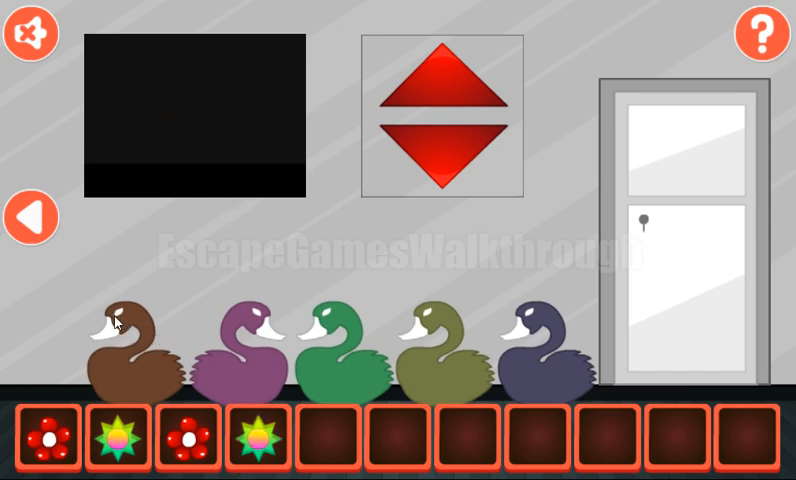
{"action": "mouse_move", "coordinate": [228, 344]}
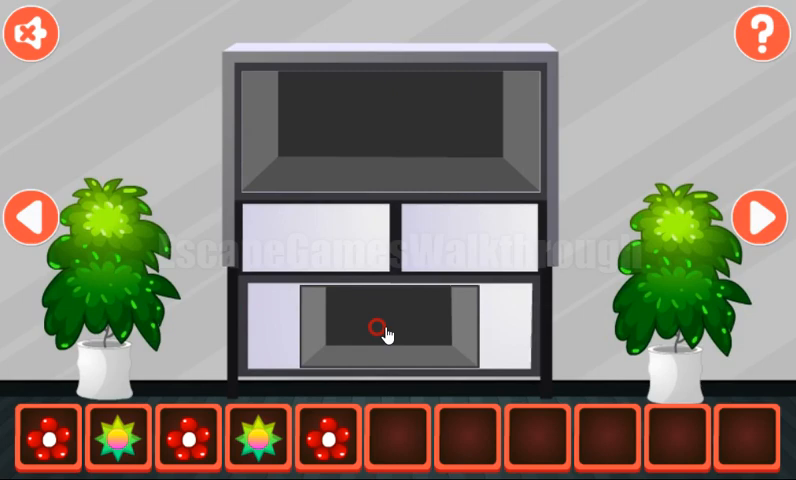
Set the hexagon lock to the duck colours and collect the red flower from its compartment
{"action": "left_click", "coordinate": [764, 216]}
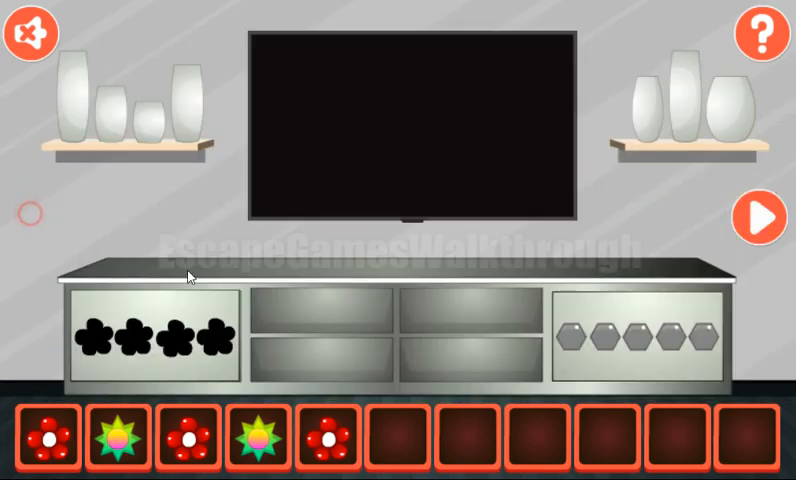
{"action": "left_click", "coordinate": [636, 336]}
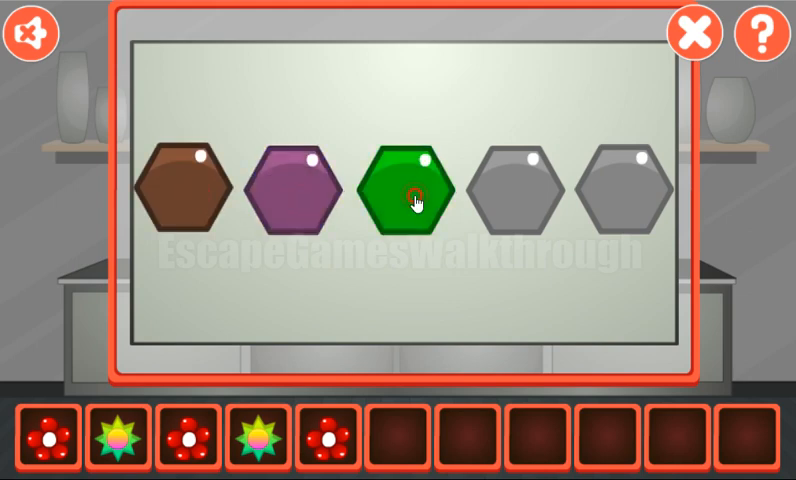
{"action": "left_click", "coordinate": [506, 196]}
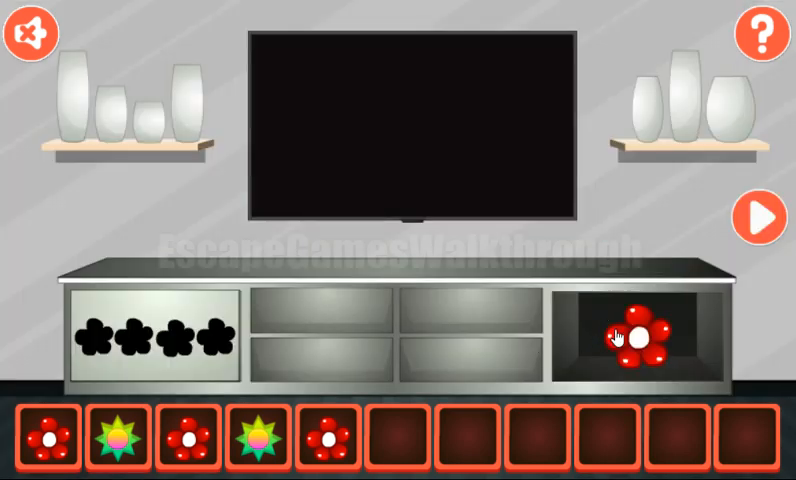
{"action": "left_click", "coordinate": [636, 336]}
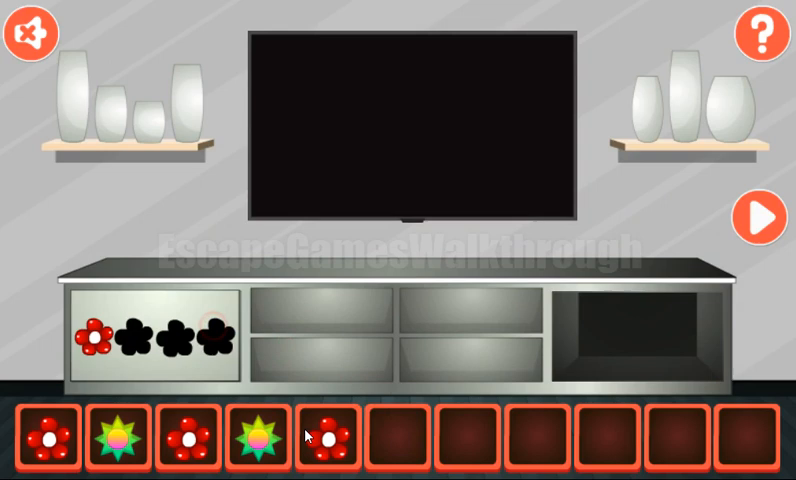
Fill the flower slots with the red flowers and pick up the revealed red key
{"action": "left_click", "coordinate": [320, 440]}
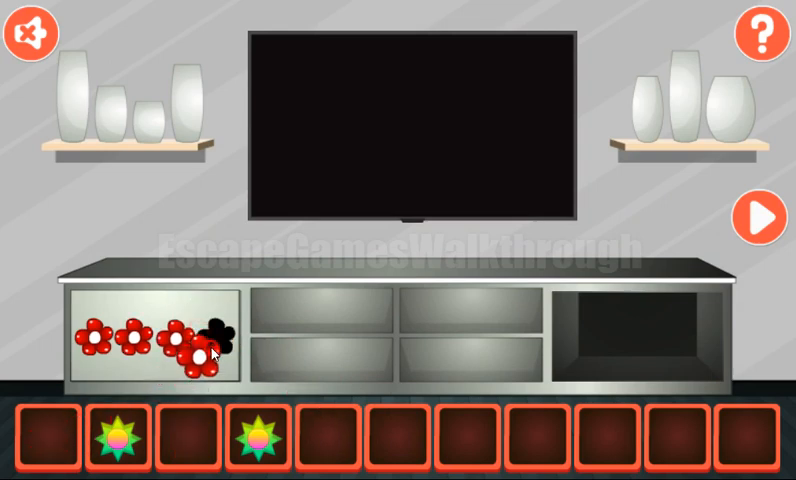
{"action": "left_click", "coordinate": [760, 216]}
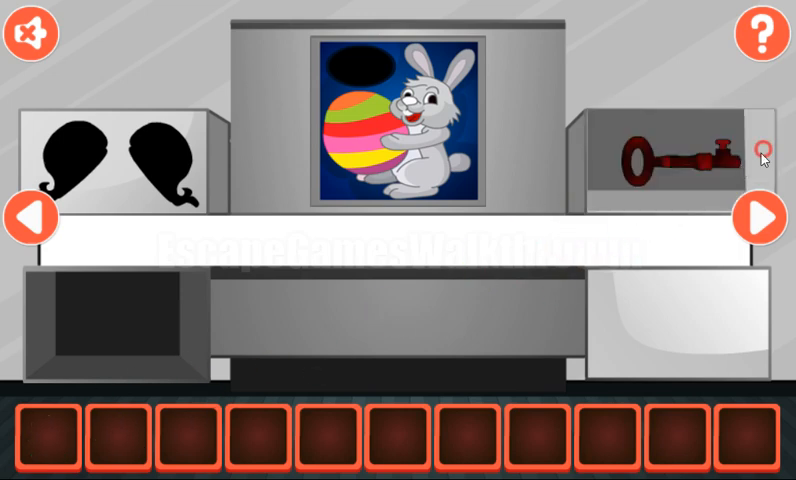
{"action": "left_click", "coordinate": [762, 218]}
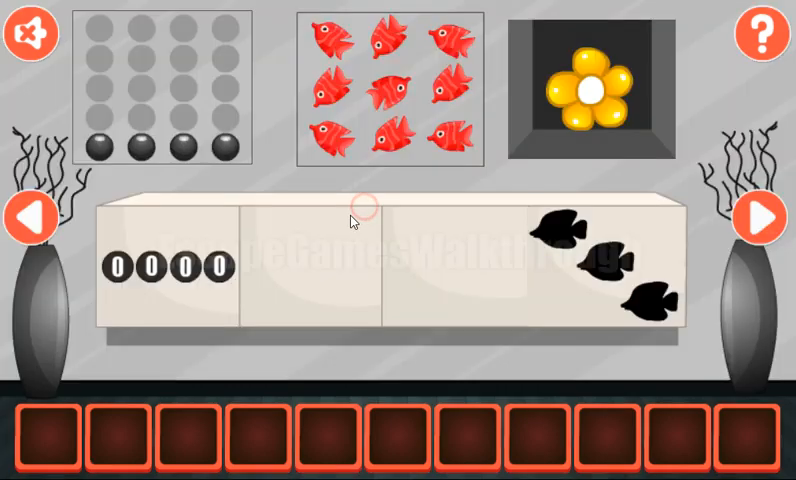
Collect the yellow flower, revealing the colourful arrow-tile puzzle
{"action": "left_click", "coordinate": [588, 90]}
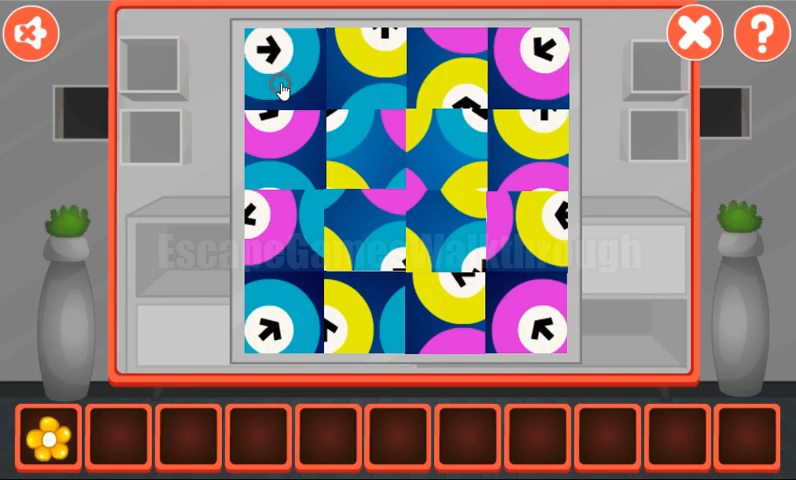
Assemble the arrow picture, then slide the stone blocks to free the golden block
{"action": "left_click", "coordinate": [284, 88]}
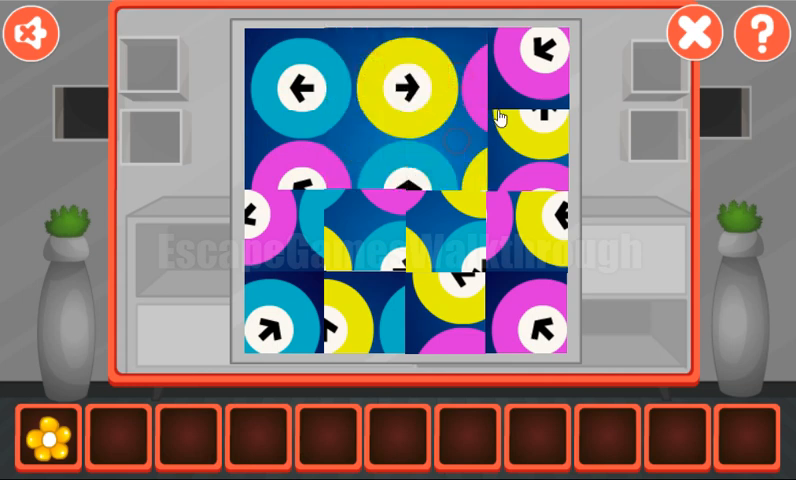
{"action": "left_click", "coordinate": [512, 90]}
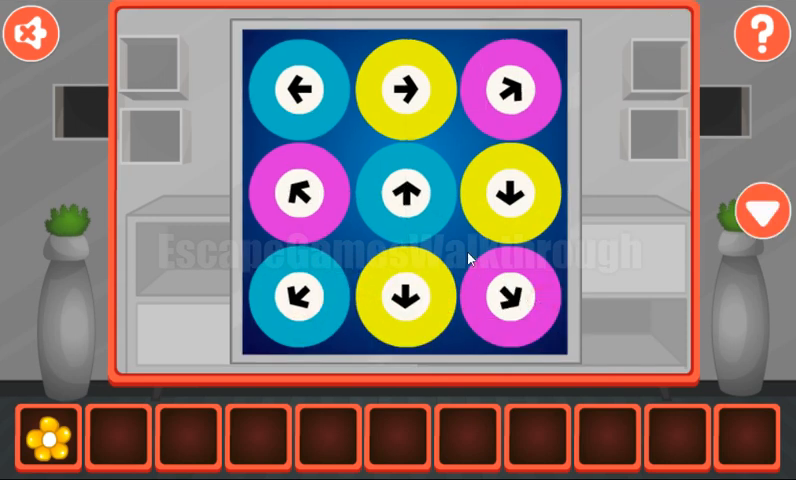
{"action": "mouse_move", "coordinate": [284, 188]}
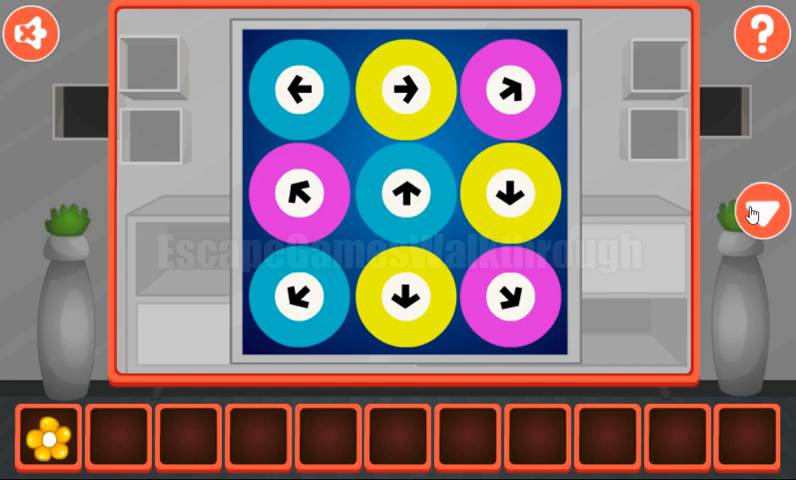
{"action": "left_click", "coordinate": [760, 212]}
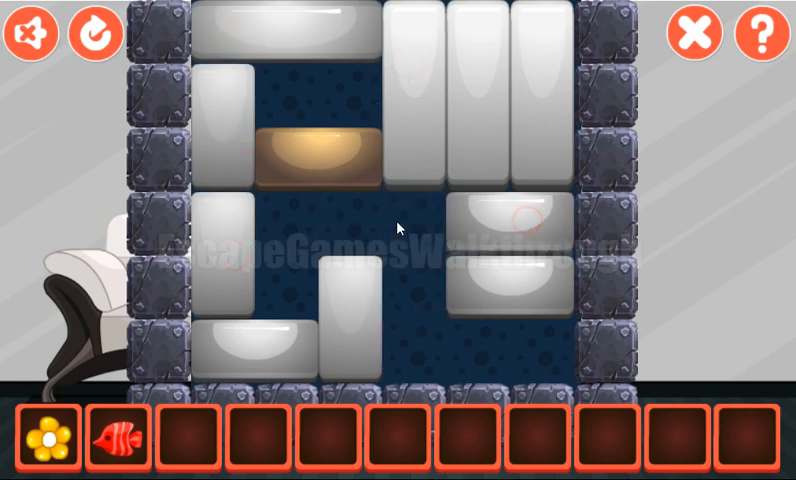
{"action": "mouse_move", "coordinate": [368, 262]}
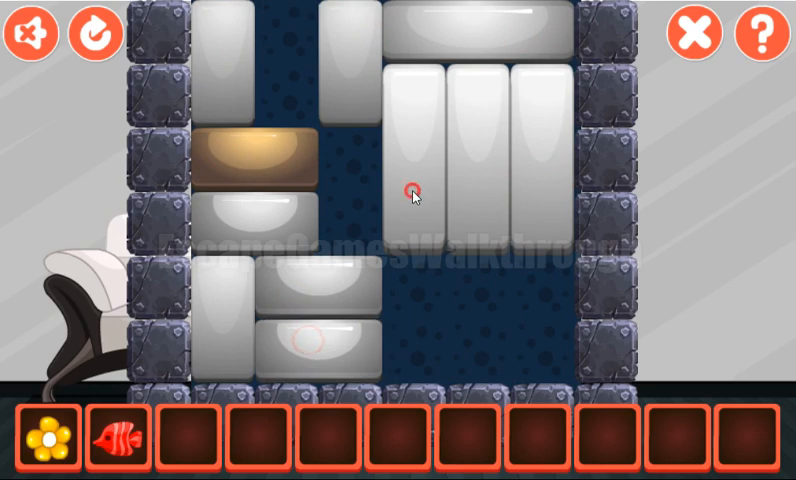
{"action": "left_click", "coordinate": [416, 190]}
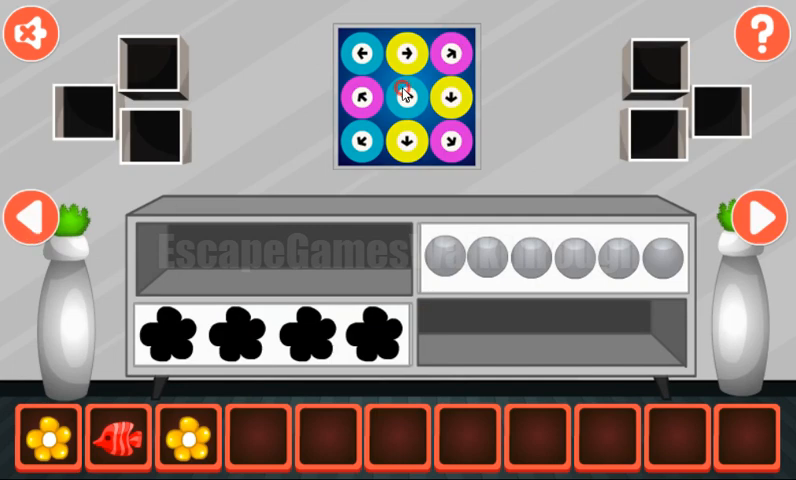
Rotate every fish in the panel to its correct direction and collect the dark rod reward
{"action": "left_click", "coordinate": [404, 98]}
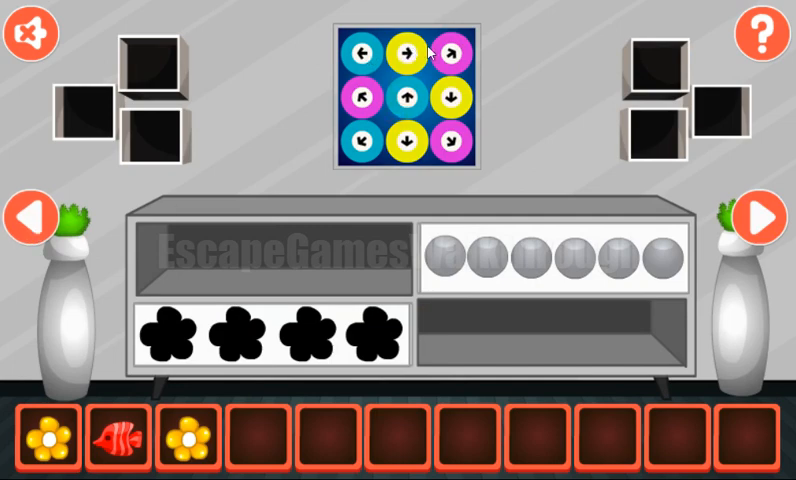
{"action": "left_click", "coordinate": [30, 216]}
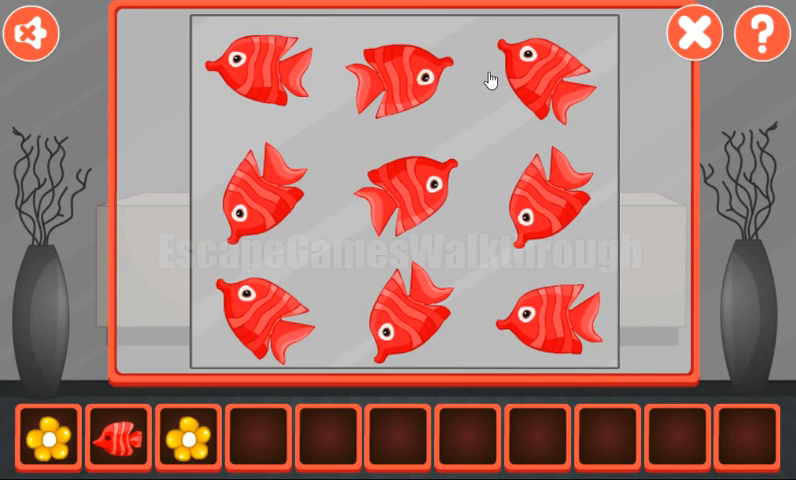
{"action": "left_click", "coordinate": [400, 76]}
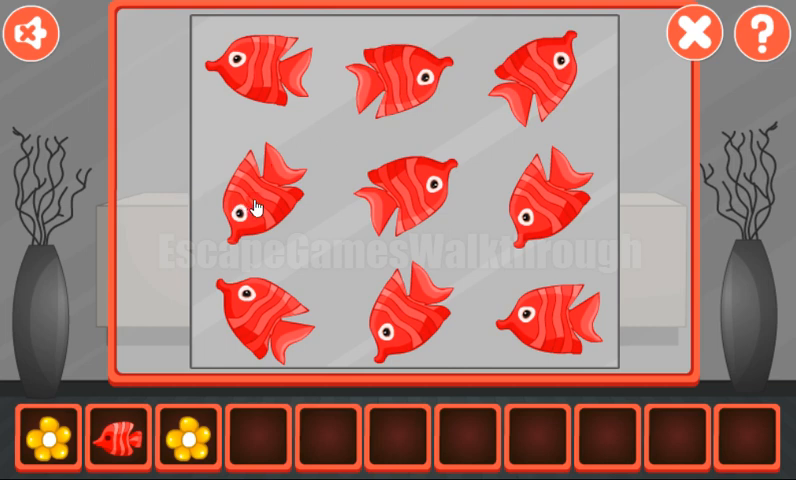
{"action": "left_click", "coordinate": [250, 200]}
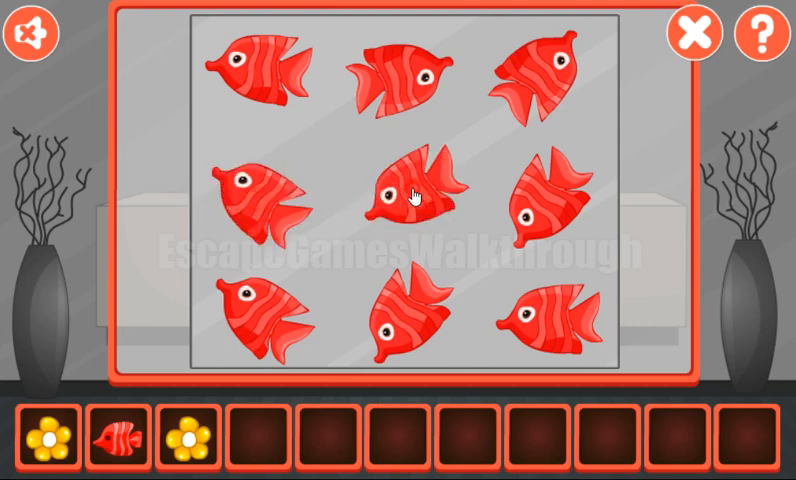
{"action": "left_click", "coordinate": [410, 196]}
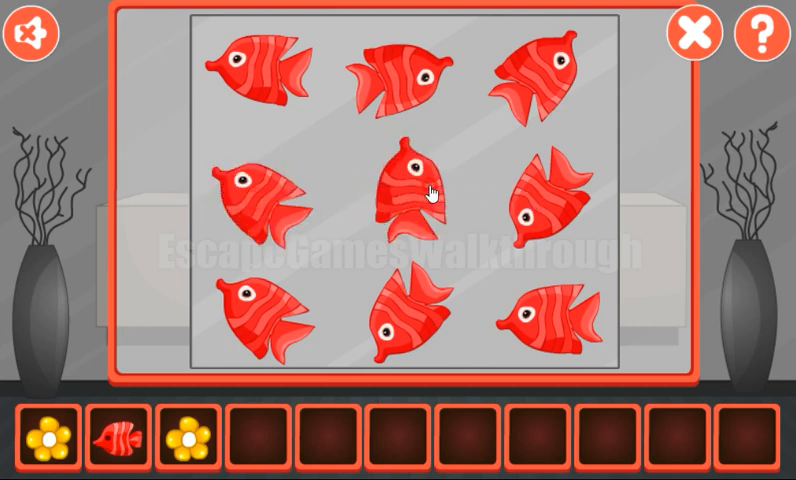
{"action": "left_click", "coordinate": [544, 204]}
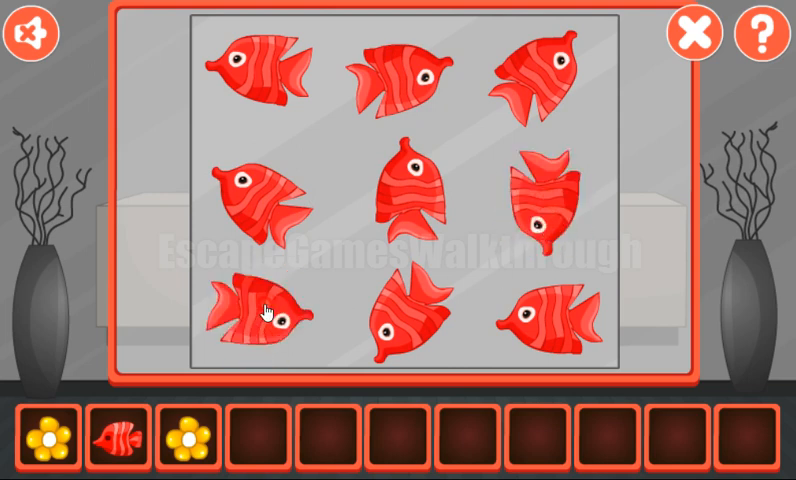
{"action": "left_click", "coordinate": [412, 324]}
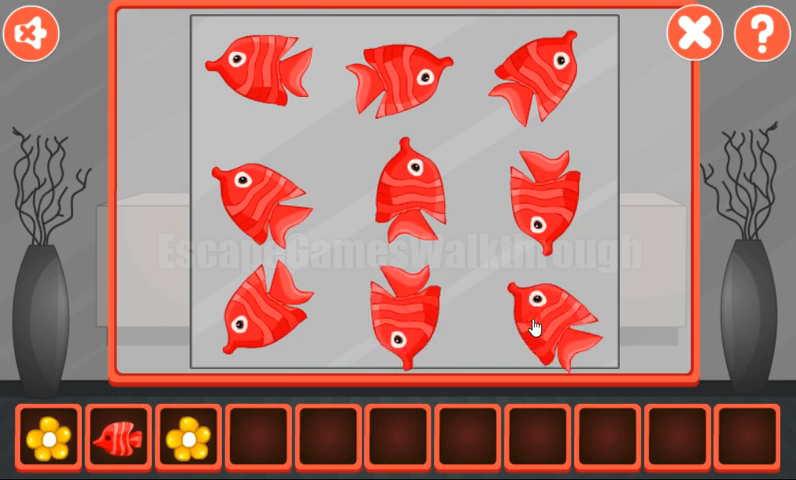
{"action": "left_click", "coordinate": [692, 32]}
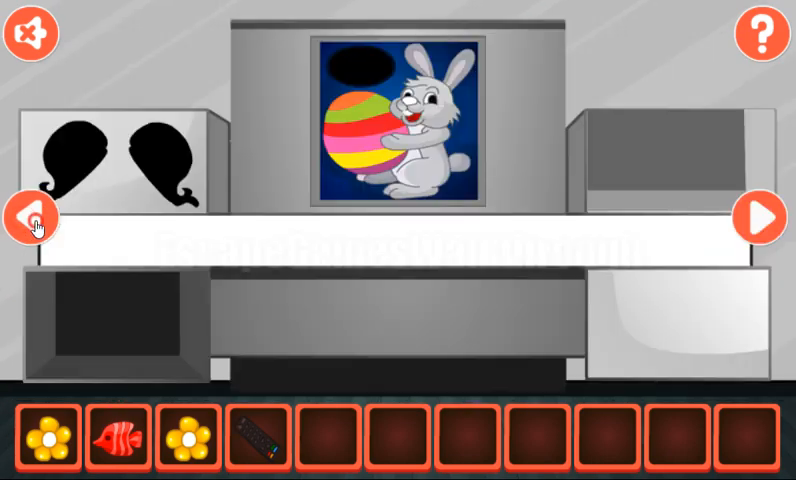
Reveal the TV clue *789, 6*89, 67*9, 678* and enter 6784 on the number lock
{"action": "left_click", "coordinate": [32, 216]}
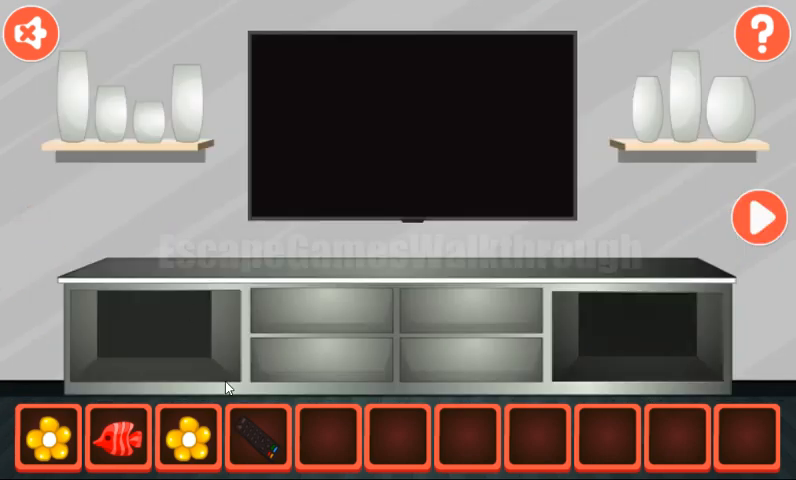
{"action": "left_click", "coordinate": [410, 130]}
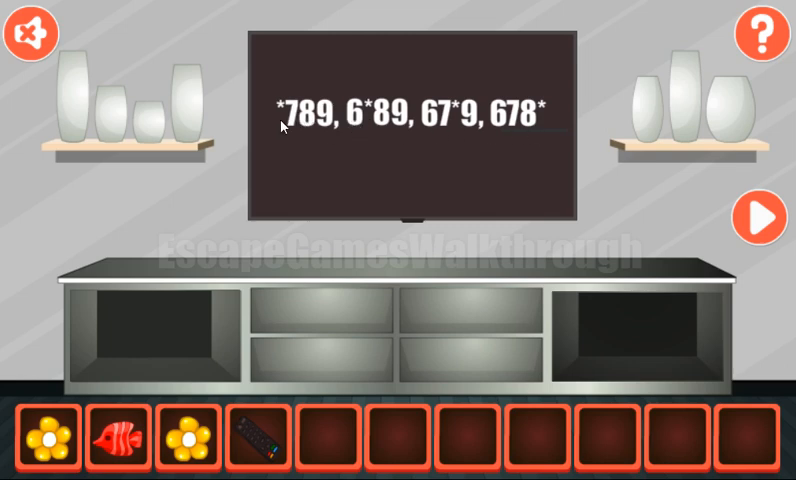
{"action": "mouse_move", "coordinate": [288, 128]}
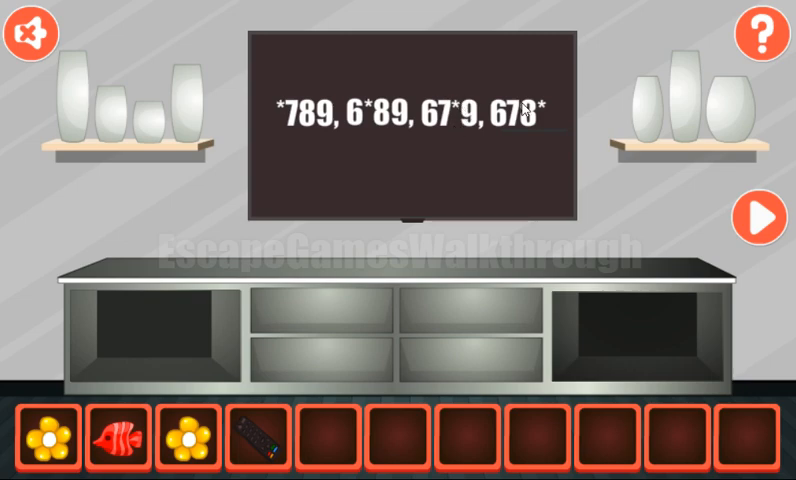
{"action": "left_click", "coordinate": [760, 216]}
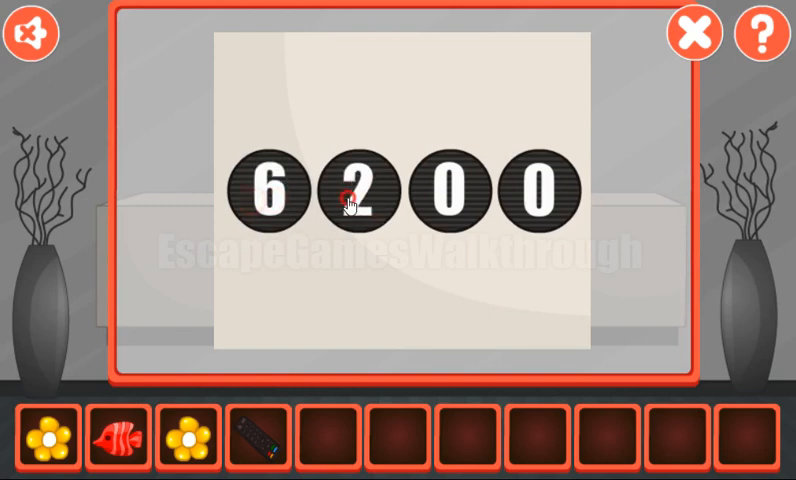
{"action": "left_click", "coordinate": [460, 196]}
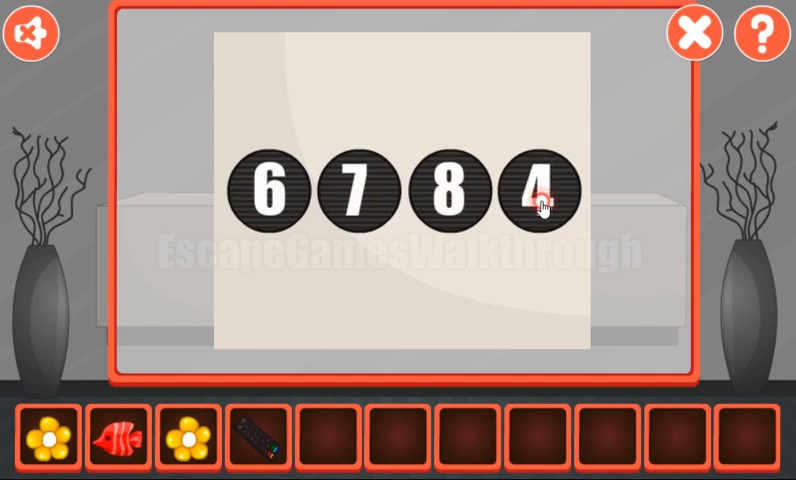
{"action": "left_click", "coordinate": [692, 32]}
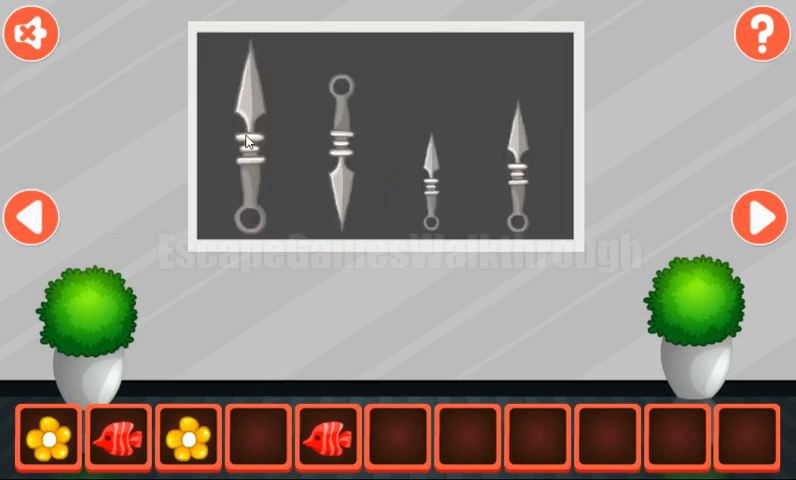
{"action": "mouse_move", "coordinate": [508, 120]}
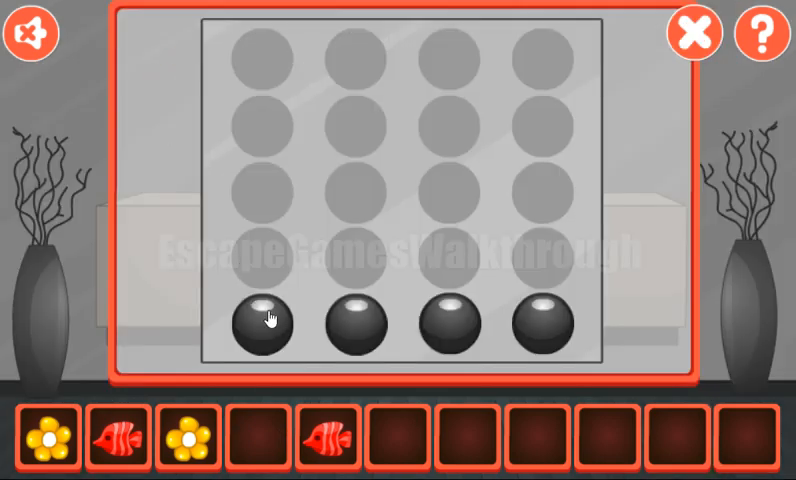
Send the balls up their columns to the required rows in the ball grid
{"action": "left_click", "coordinate": [262, 324]}
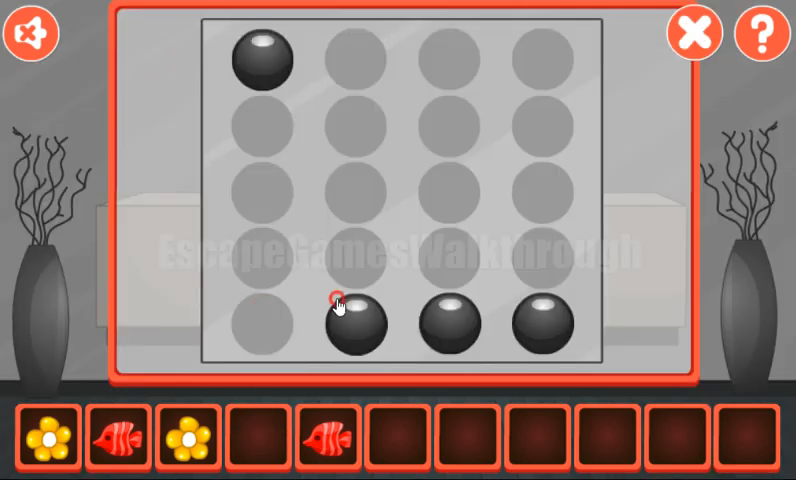
{"action": "left_click", "coordinate": [450, 320]}
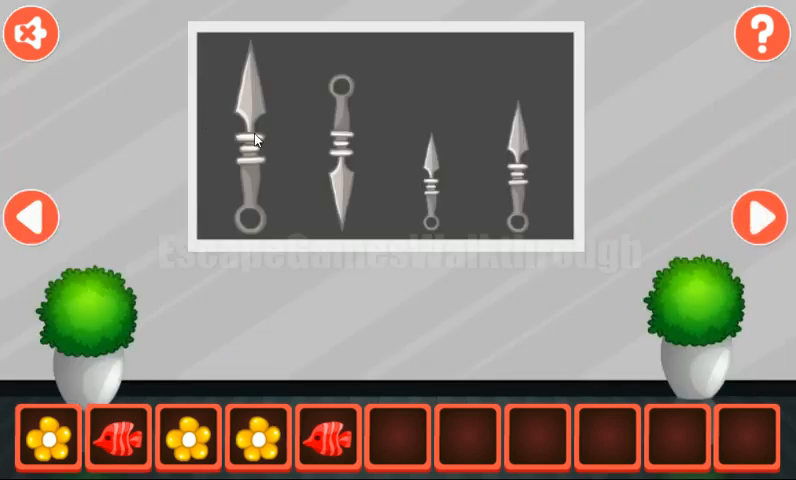
{"action": "mouse_move", "coordinate": [472, 176]}
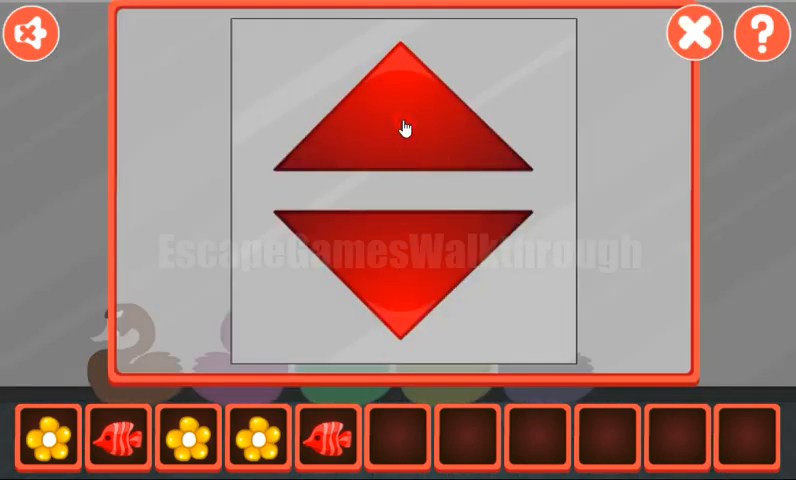
Enter the arrow sequence to solve the puzzle and collect the red ball
{"action": "left_click", "coordinate": [692, 30]}
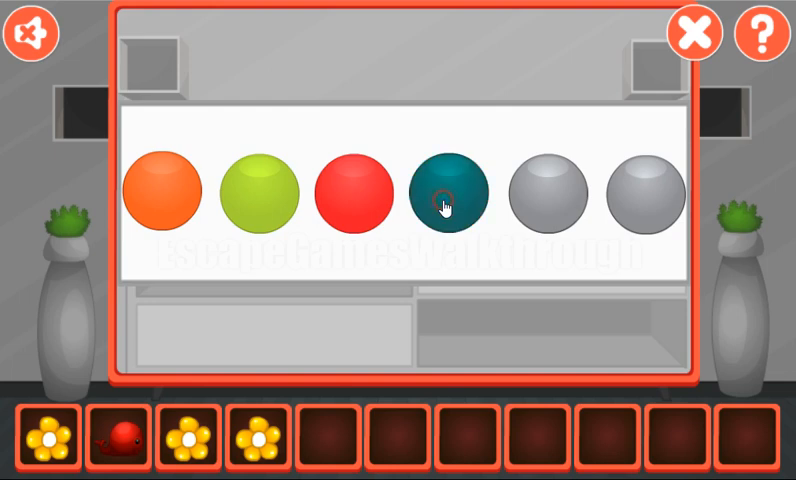
Recolour the balls pink, yellow and the final colour, take the golden key and reach the exit door
{"action": "left_click", "coordinate": [446, 192]}
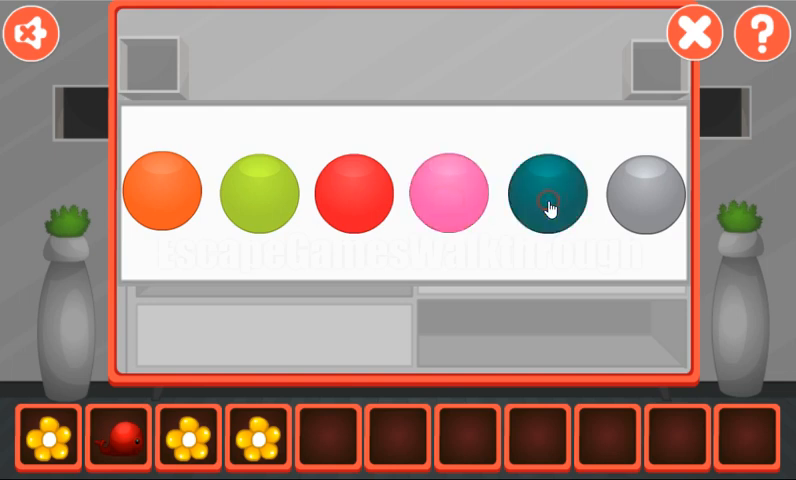
{"action": "left_click", "coordinate": [546, 194]}
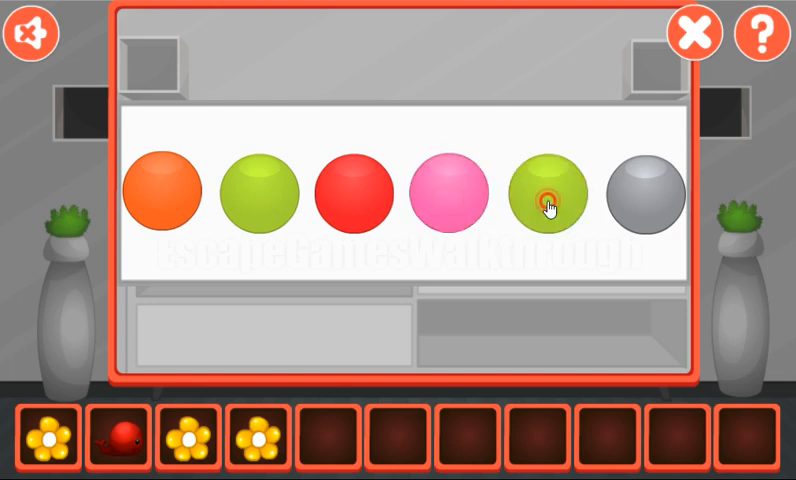
{"action": "left_click", "coordinate": [544, 194]}
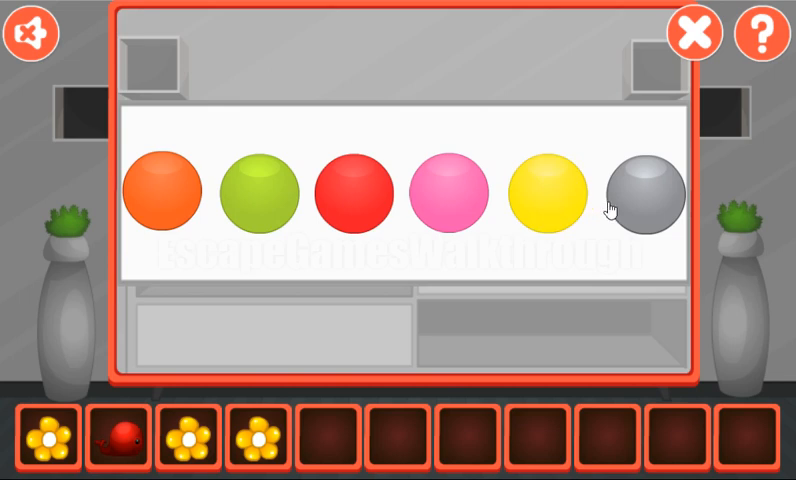
{"action": "left_click", "coordinate": [644, 196]}
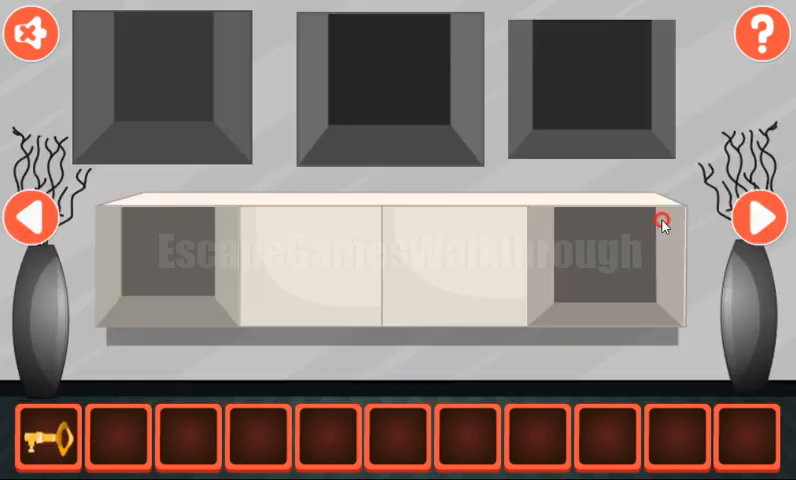
{"action": "left_click", "coordinate": [760, 216]}
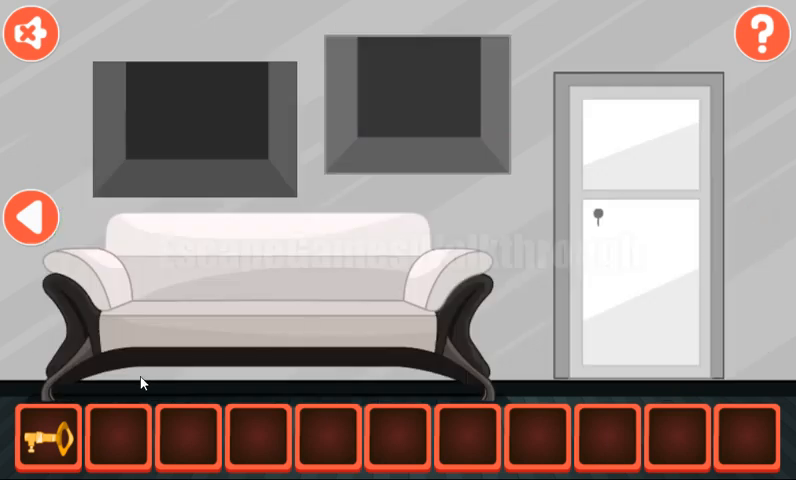